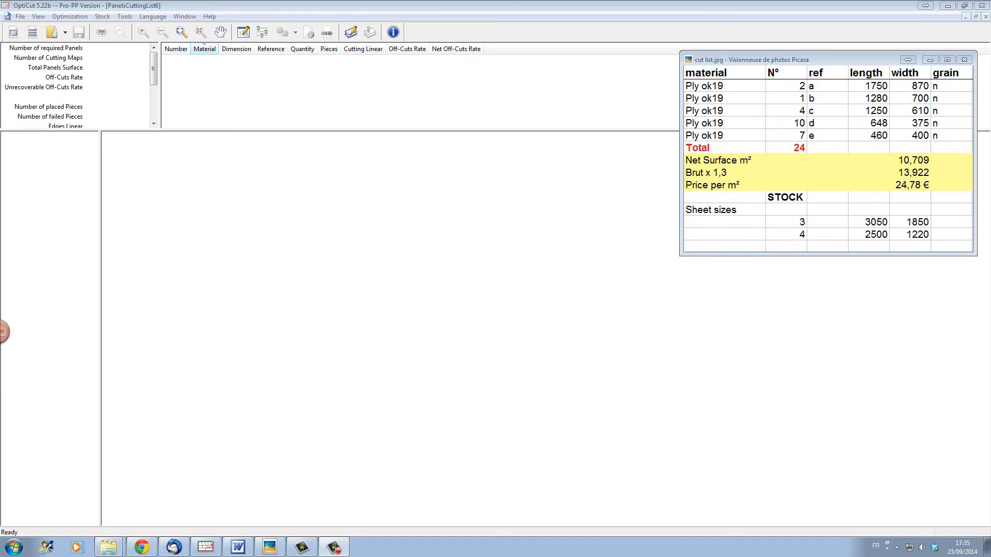
pyautogui.moveTo(116, 188)
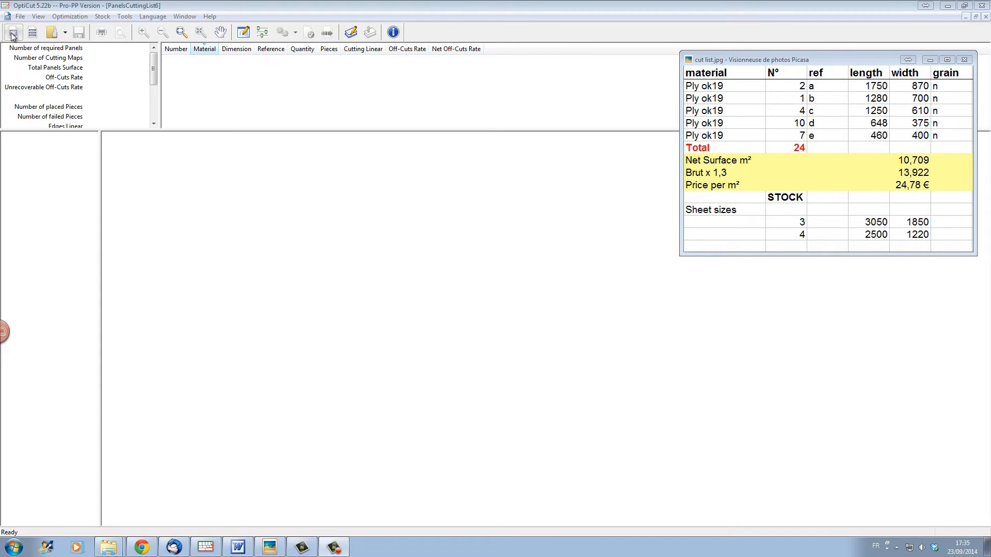
# - Create a new project and move the empty Cutting List window to the left
pyautogui.click(11, 32)
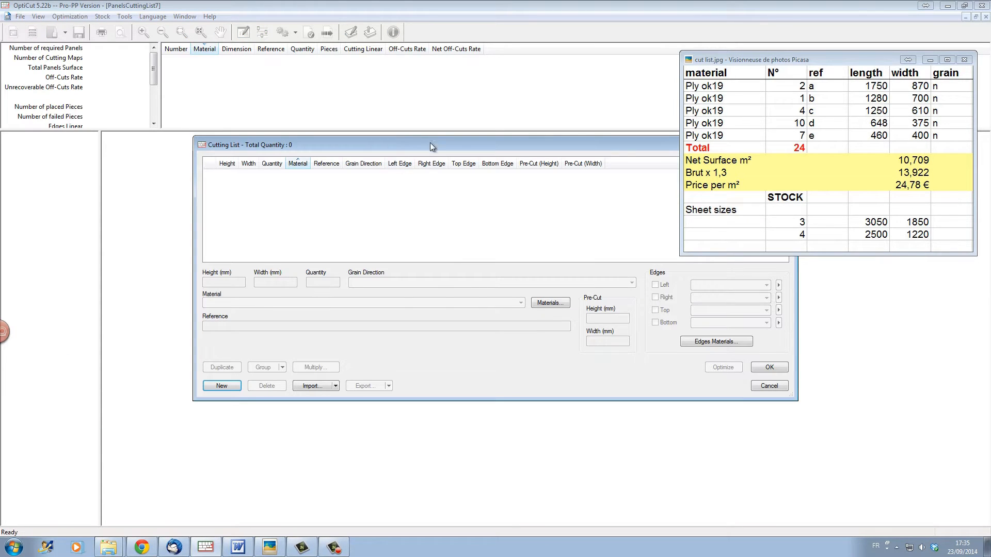
pyautogui.moveTo(432, 144); pyautogui.dragTo(280, 144)
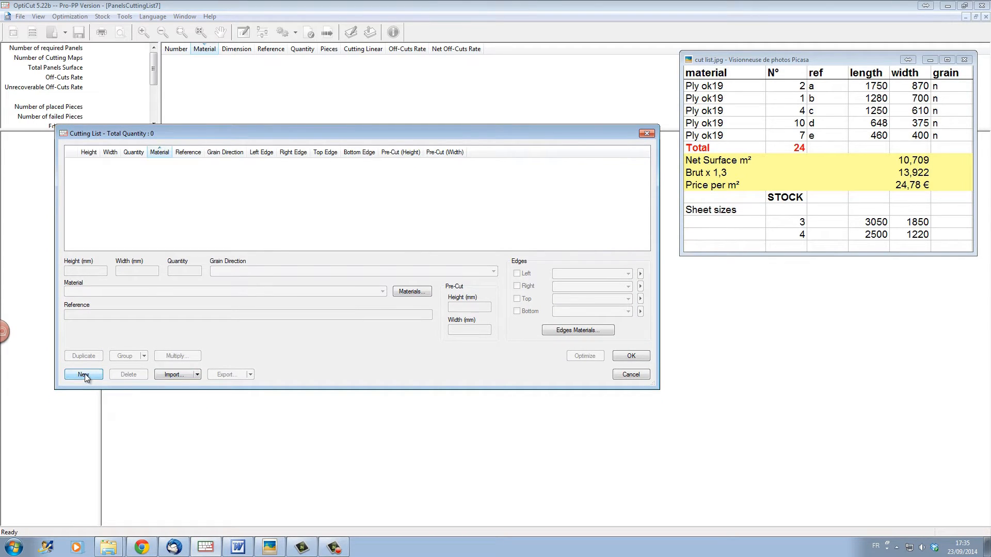
# - Enter panel 1750 × 870, quantity 2, no grain, Ply ok19 material, reference 'a'
pyautogui.click(83, 374)
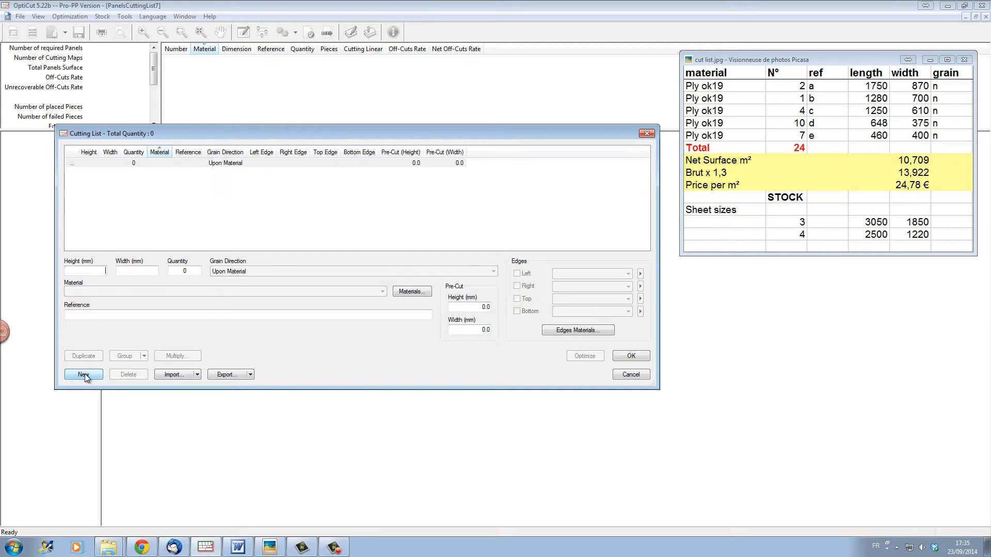
pyautogui.click(83, 374)
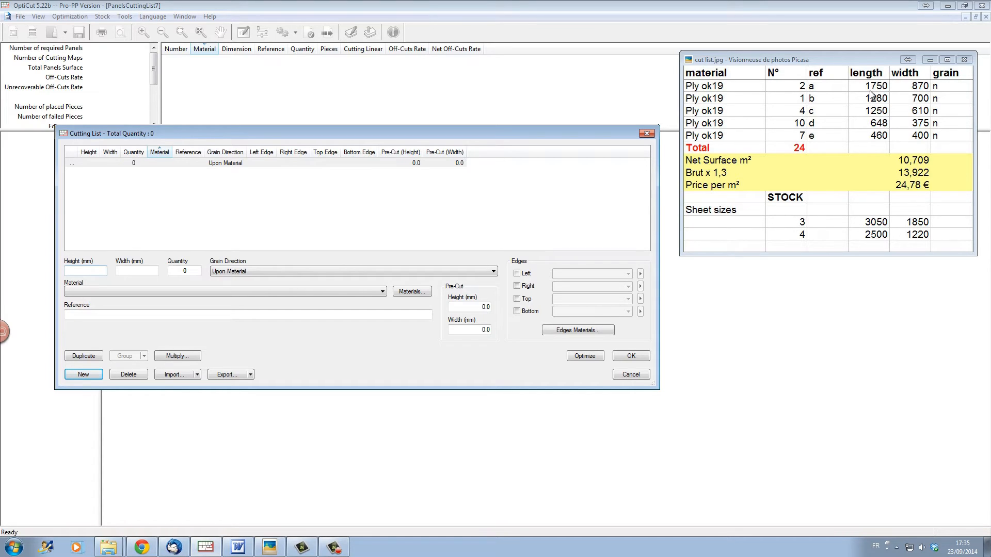
pyautogui.write('1750')
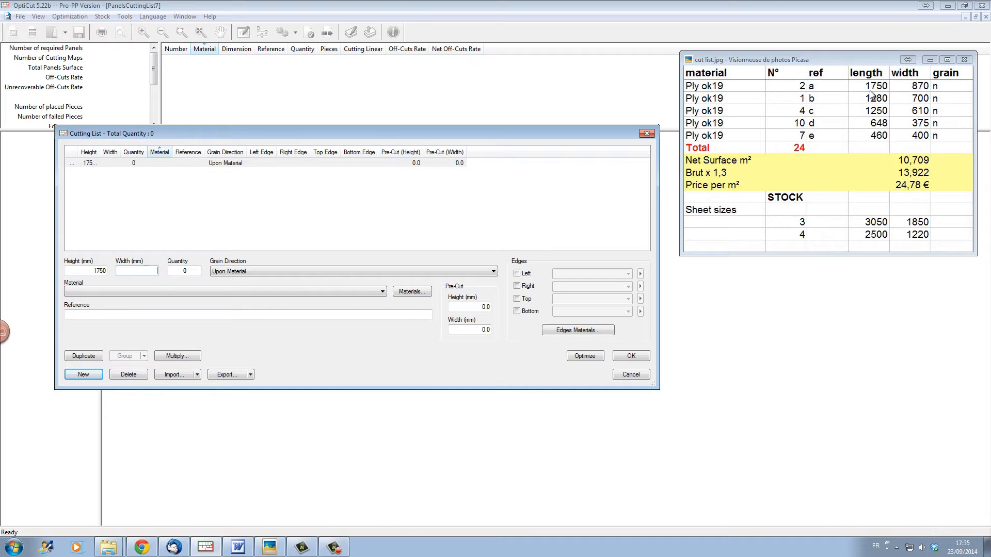
pyautogui.write('8')
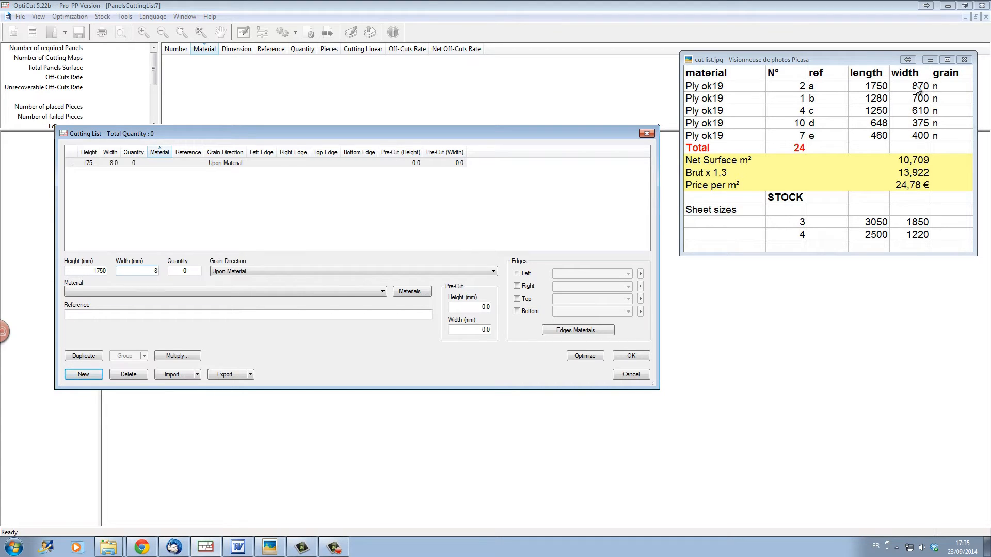
pyautogui.write('870')
pyautogui.click(184, 271)
pyautogui.write('2')
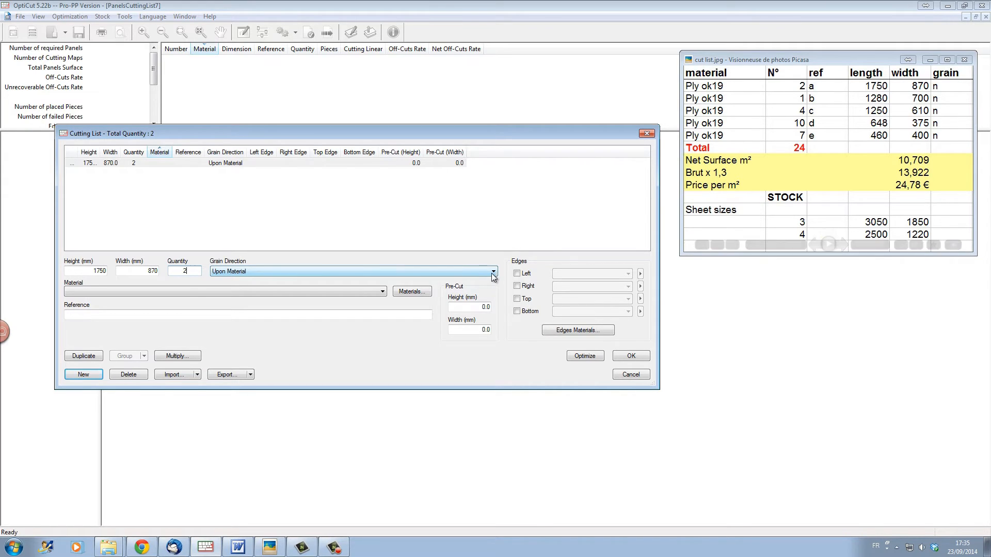
pyautogui.click(492, 272)
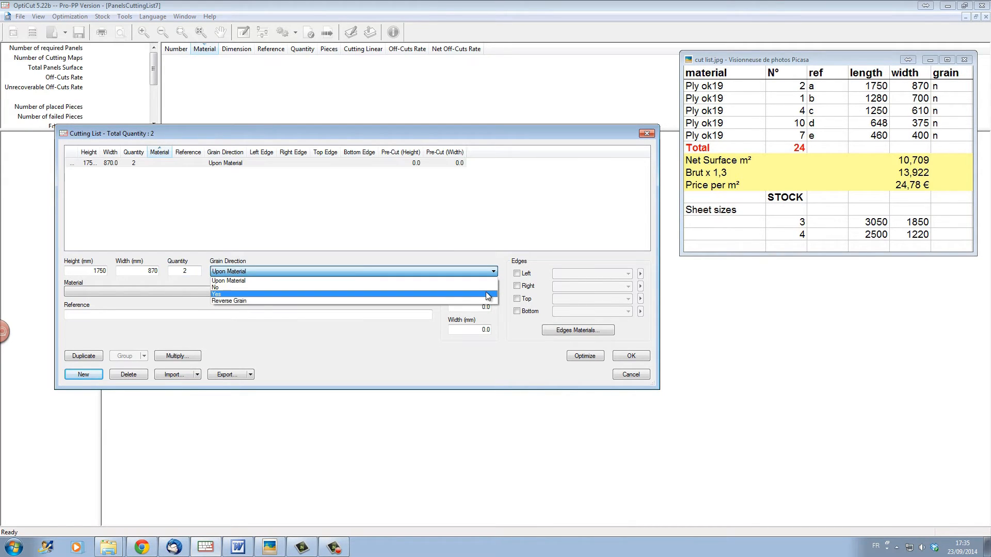
pyautogui.click(225, 287)
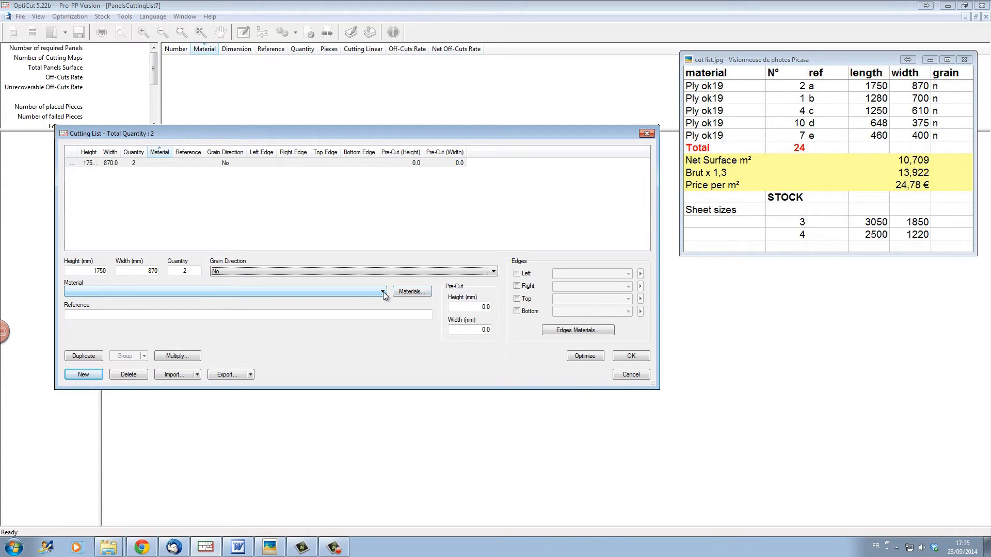
pyautogui.click(381, 292)
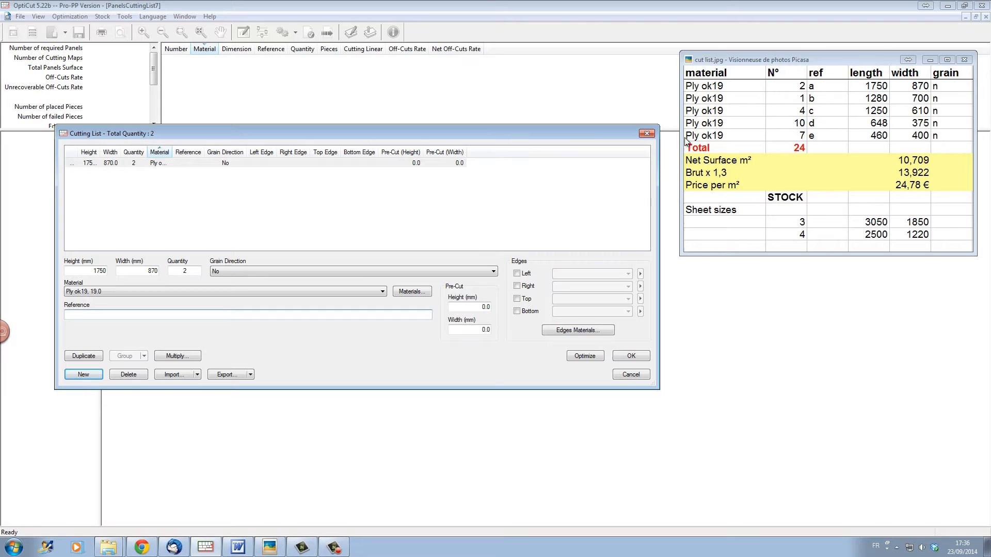
pyautogui.write('a')
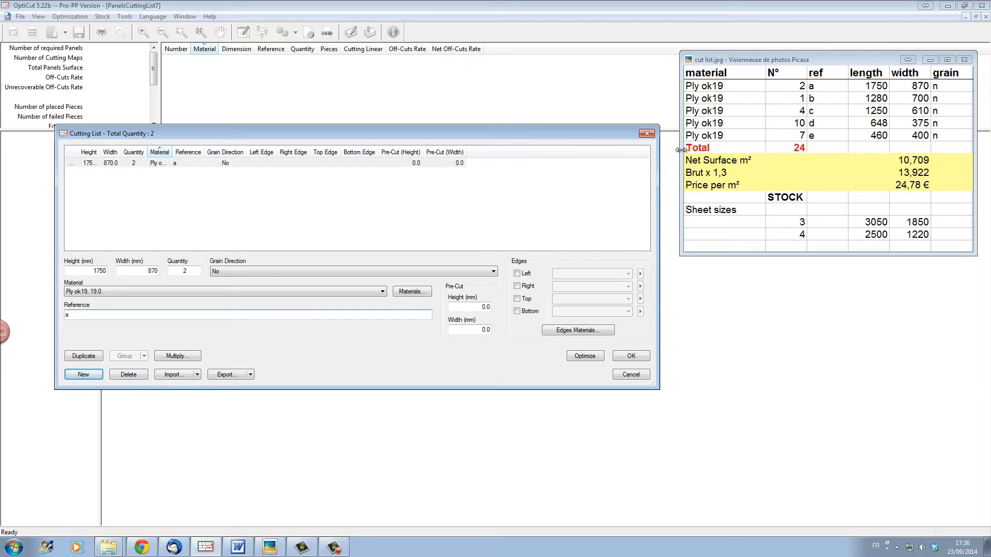
pyautogui.moveTo(518, 330)
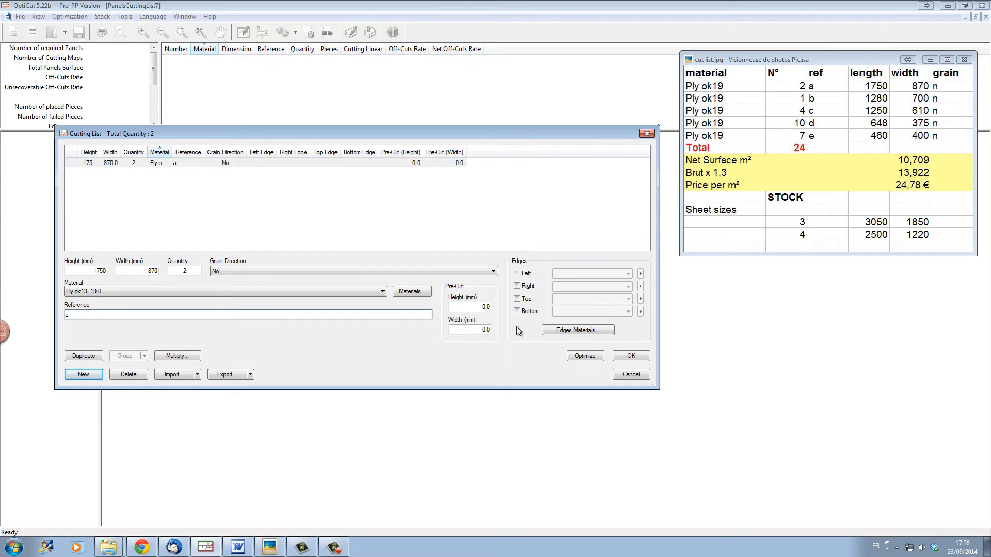
pyautogui.moveTo(595, 329)
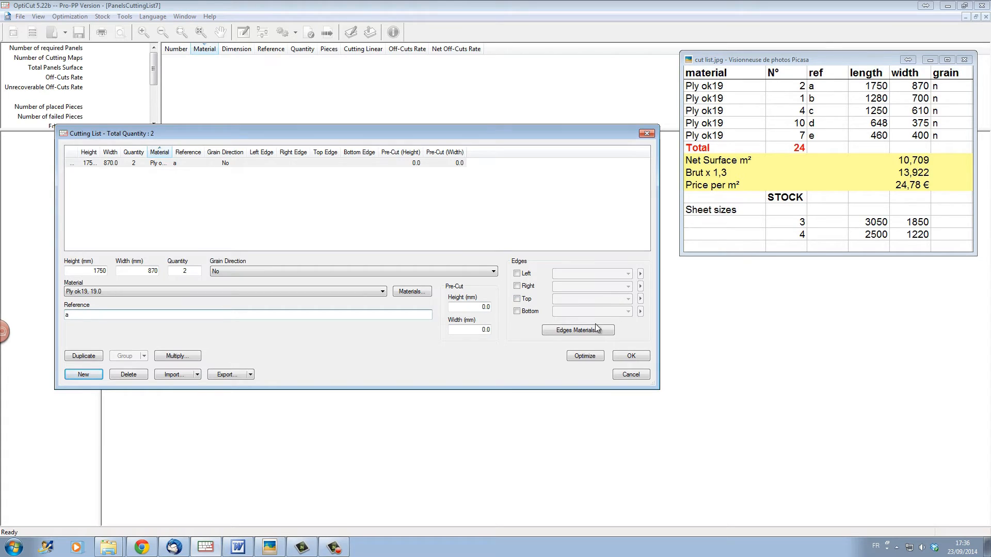
pyautogui.moveTo(630, 333)
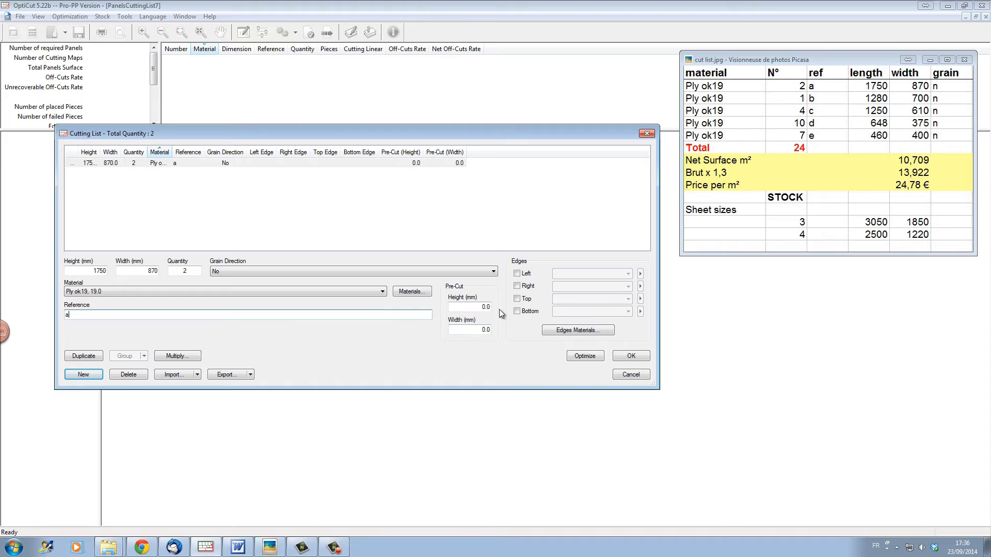
pyautogui.moveTo(466, 293)
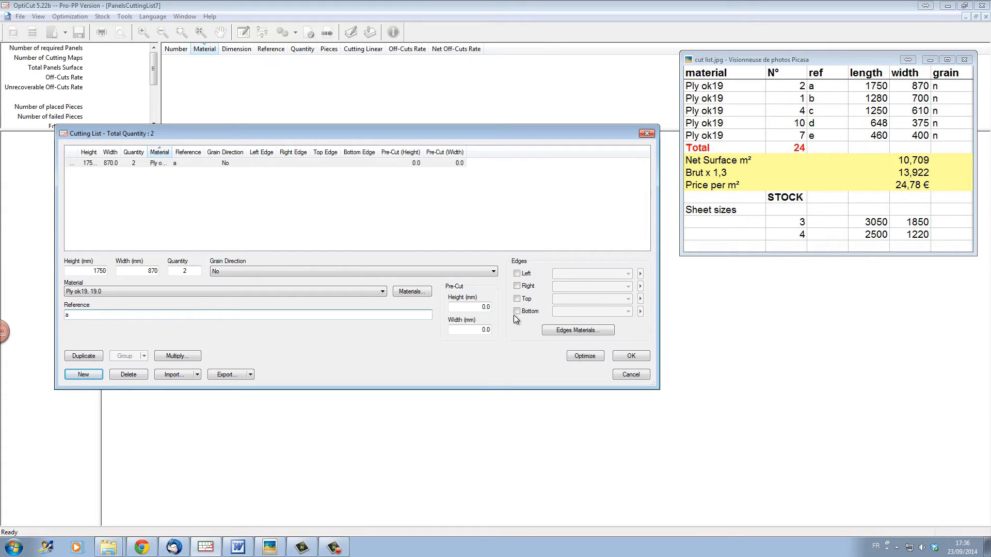
pyautogui.moveTo(637, 300)
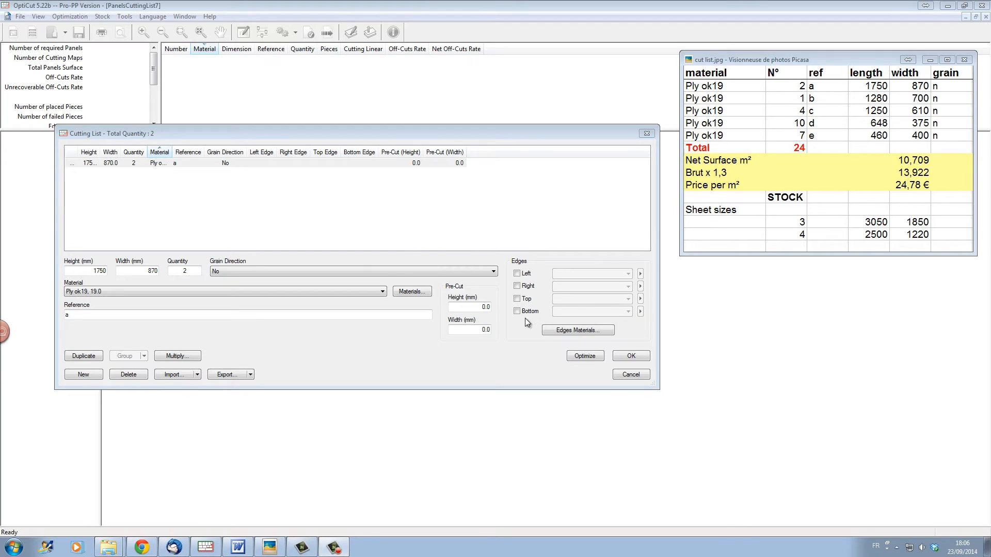
pyautogui.moveTo(610, 310)
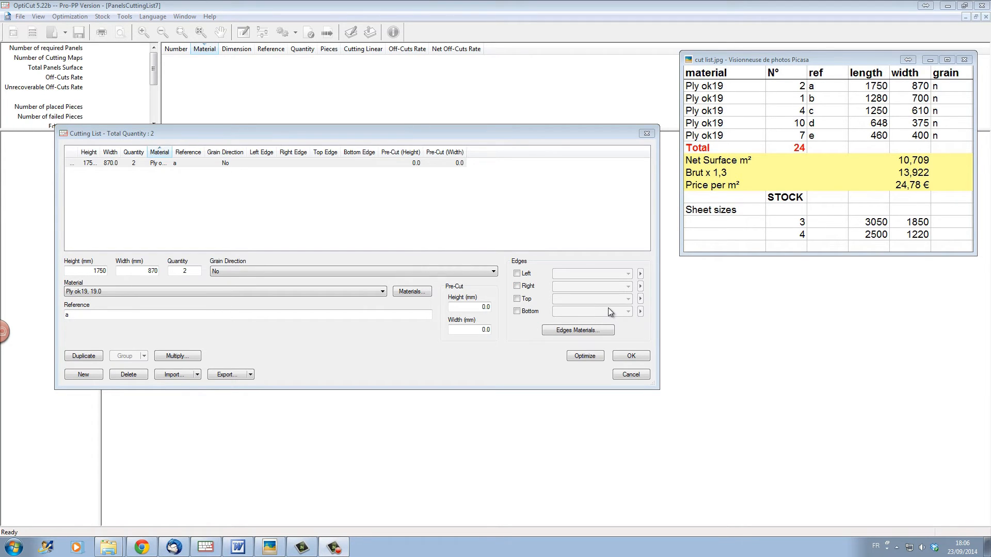
pyautogui.moveTo(582, 273)
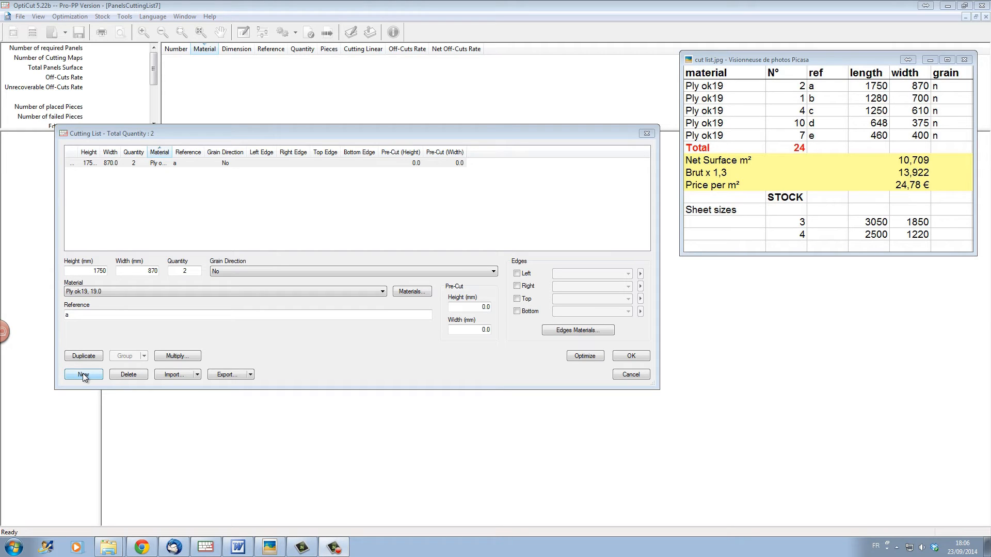
# - Add panel b (1280 × 700, quantity 1, reference 'b') and start another panel
pyautogui.click(83, 374)
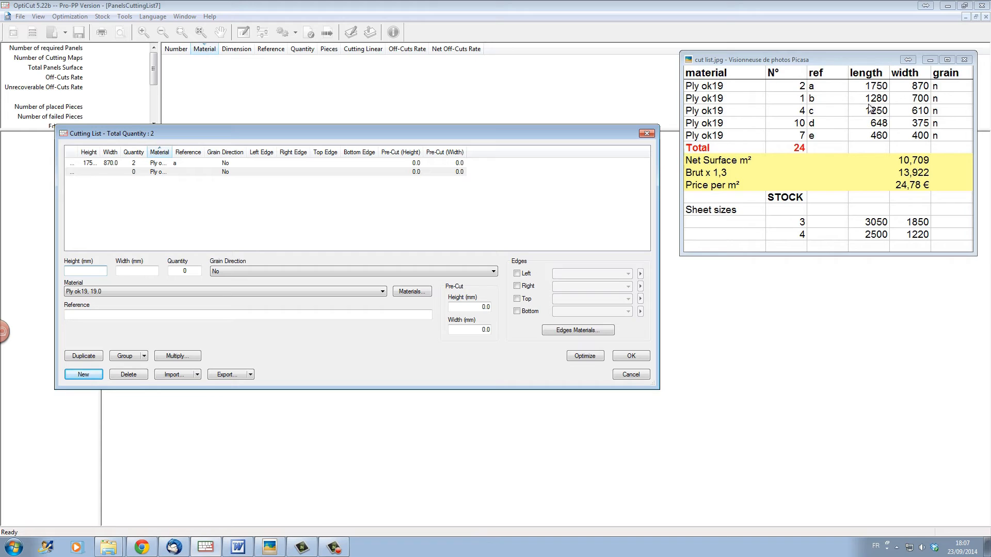
pyautogui.write('1280')
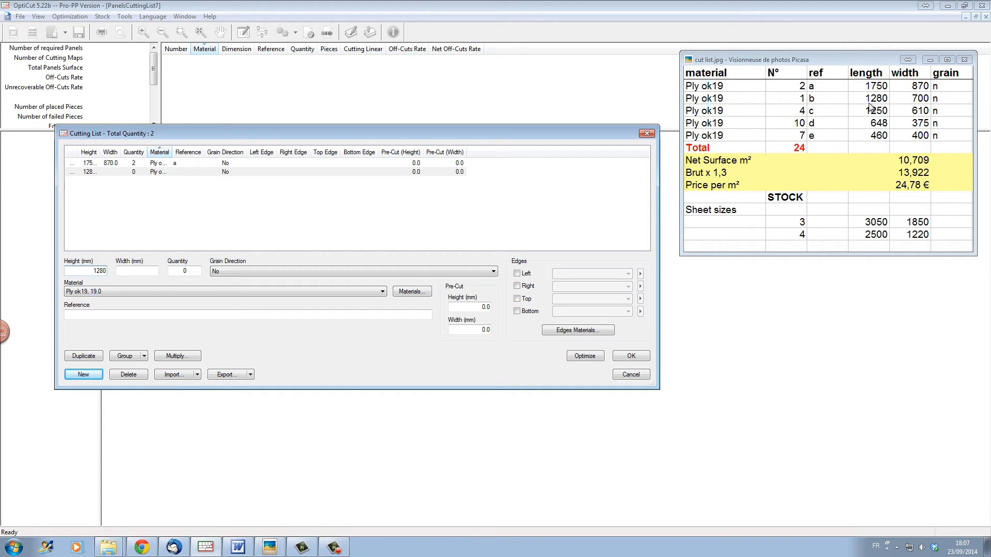
pyautogui.write('700')
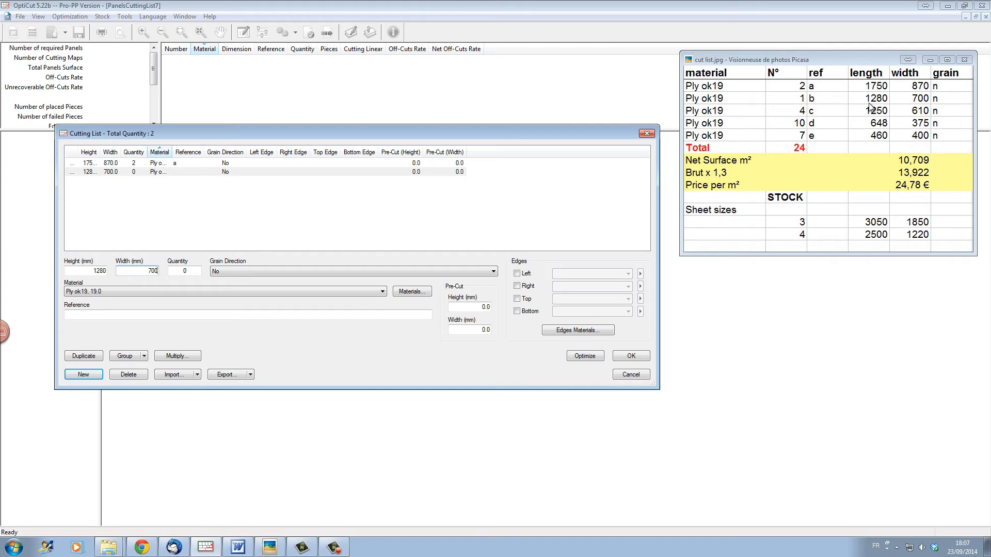
pyautogui.write('1')
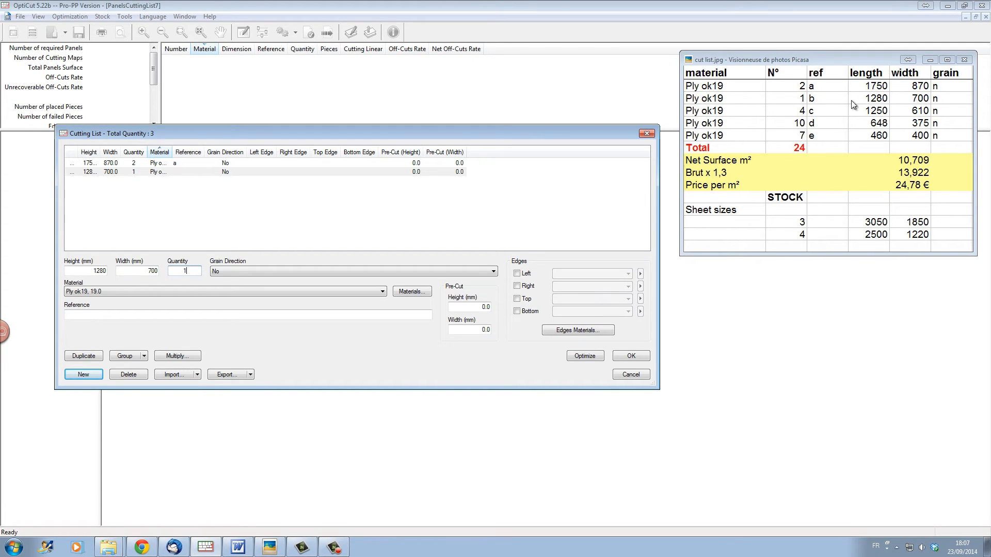
pyautogui.click(227, 315)
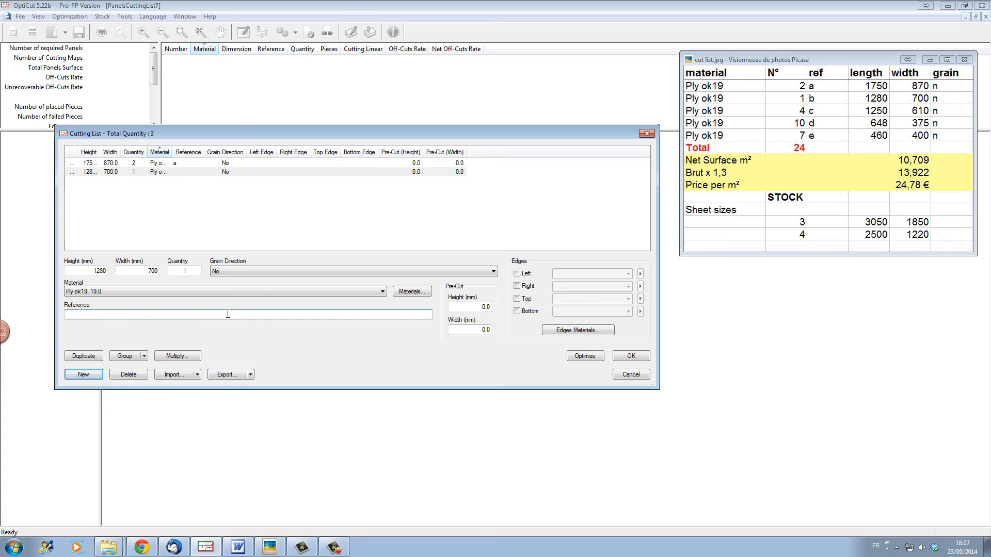
pyautogui.write('b')
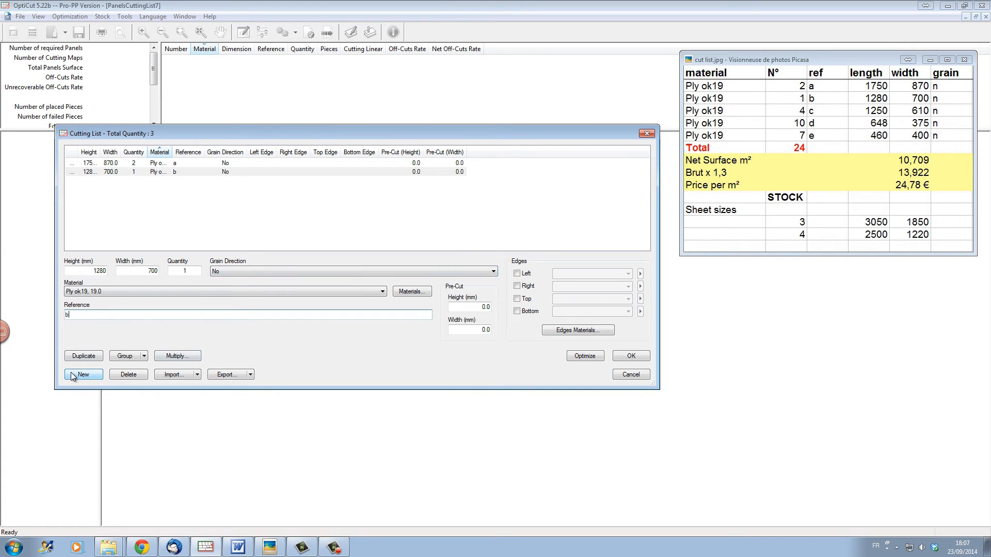
pyautogui.click(83, 374)
pyautogui.write('e')
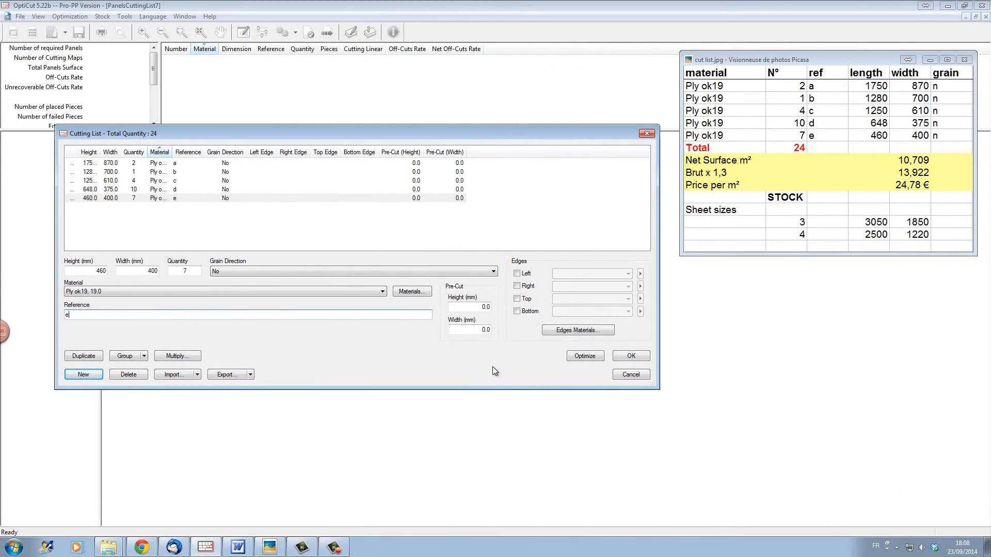
pyautogui.moveTo(422, 351)
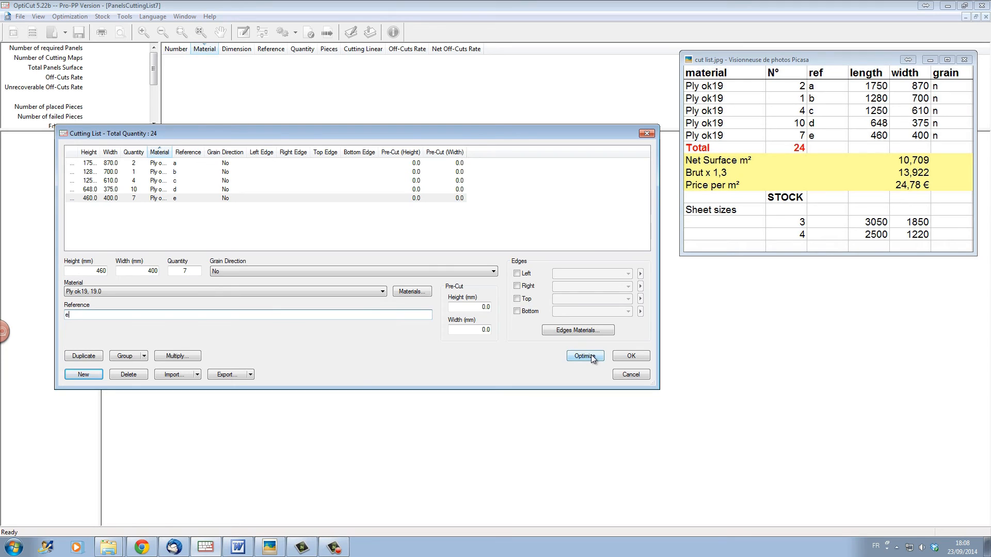
# - Optimize the list and dismiss the report to view the 2 cutting maps
pyautogui.click(585, 356)
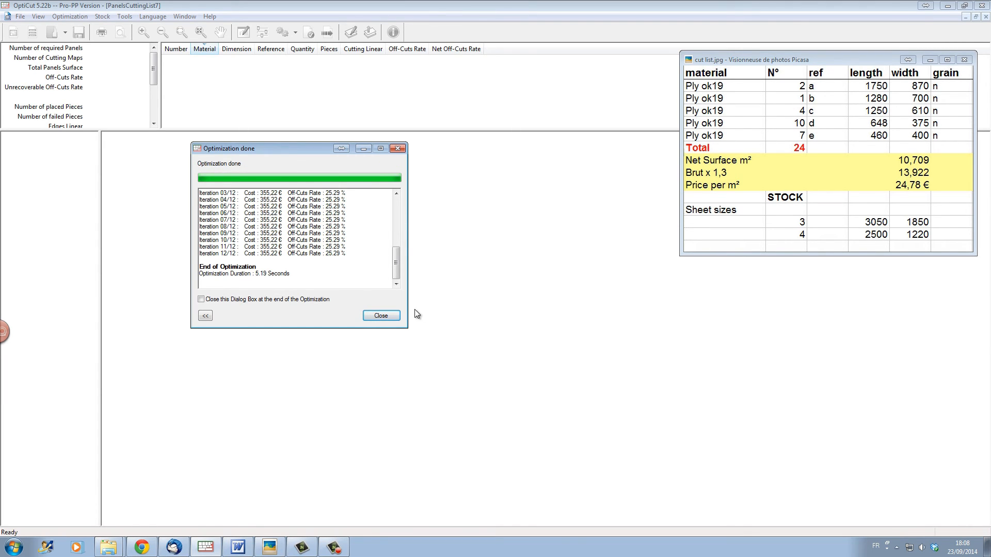
pyautogui.click(381, 315)
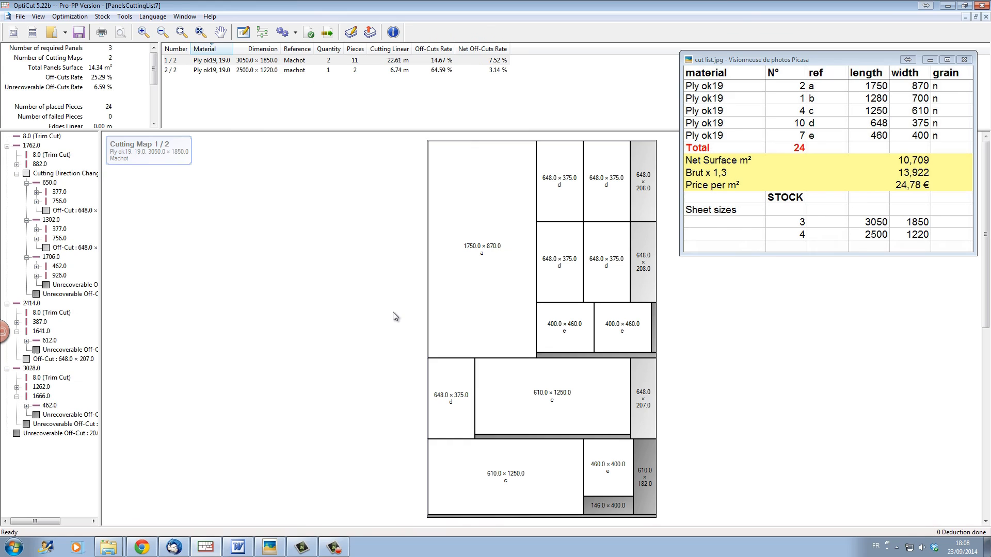